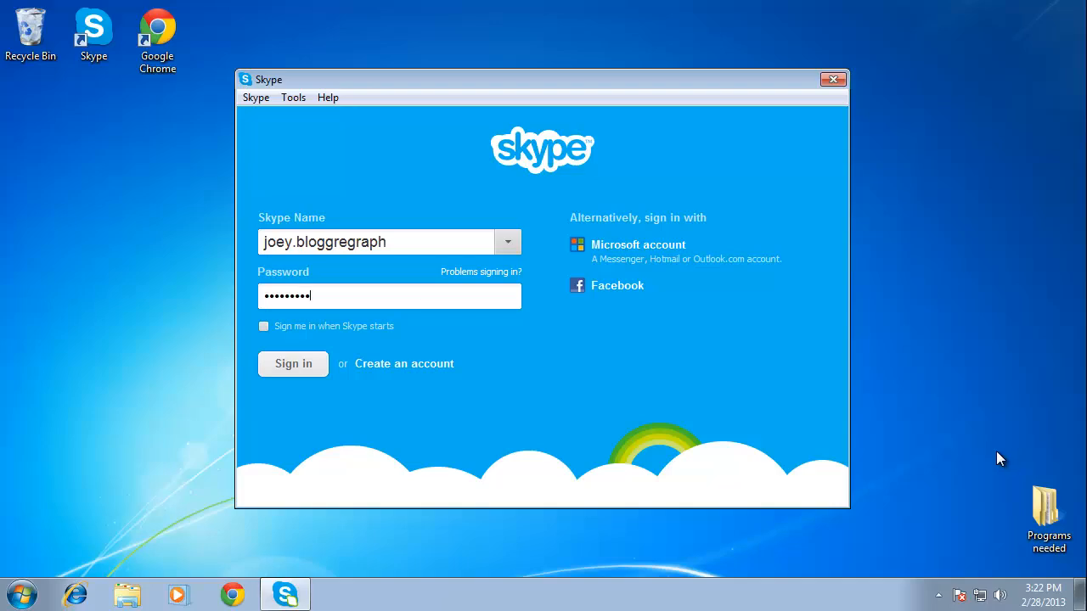
Step: Sign in to Skype with the pre-filled account name and password
{"action": "left_click", "coordinate": [292, 364]}
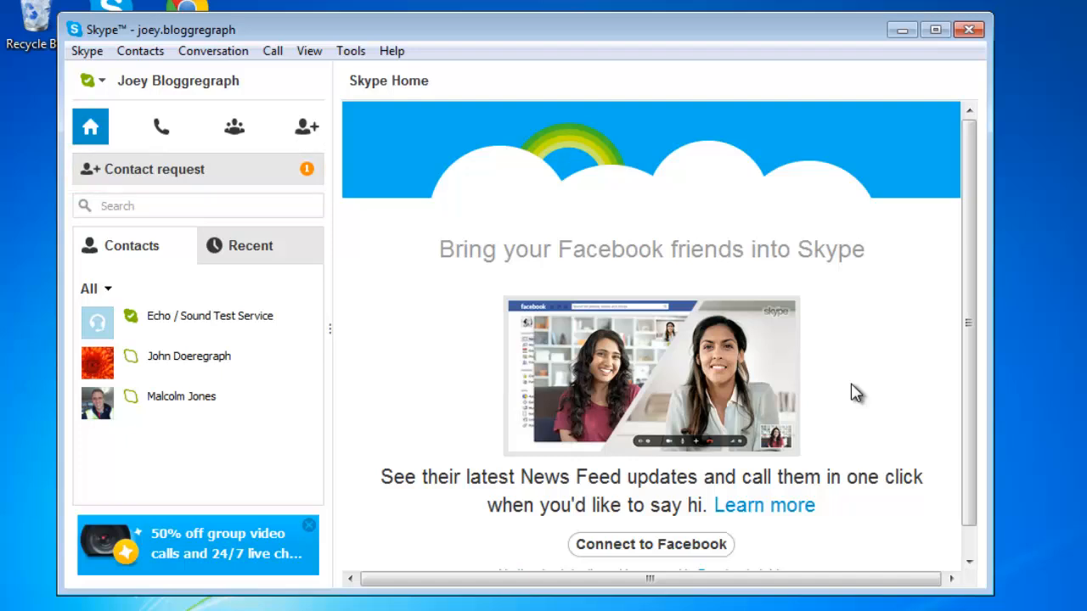
{"action": "mouse_move", "coordinate": [805, 391]}
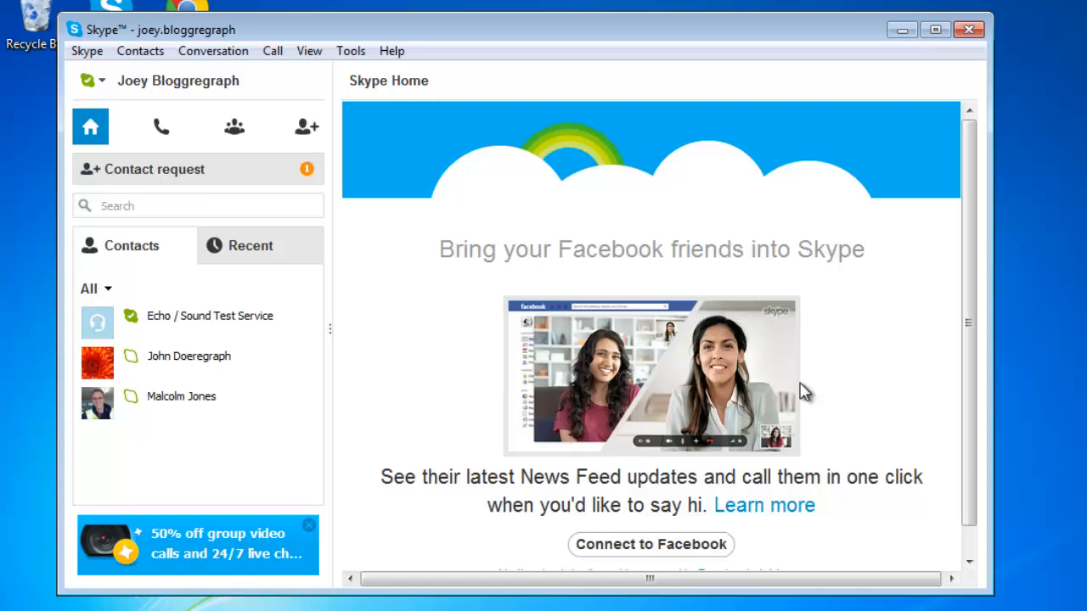
{"action": "mouse_move", "coordinate": [208, 185]}
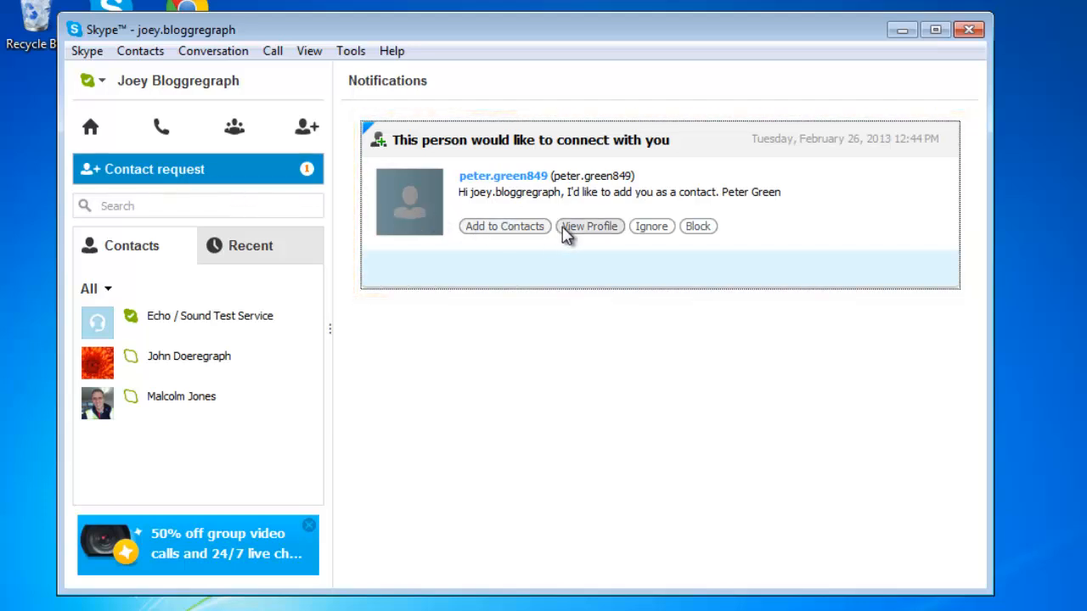
{"action": "mouse_move", "coordinate": [574, 255]}
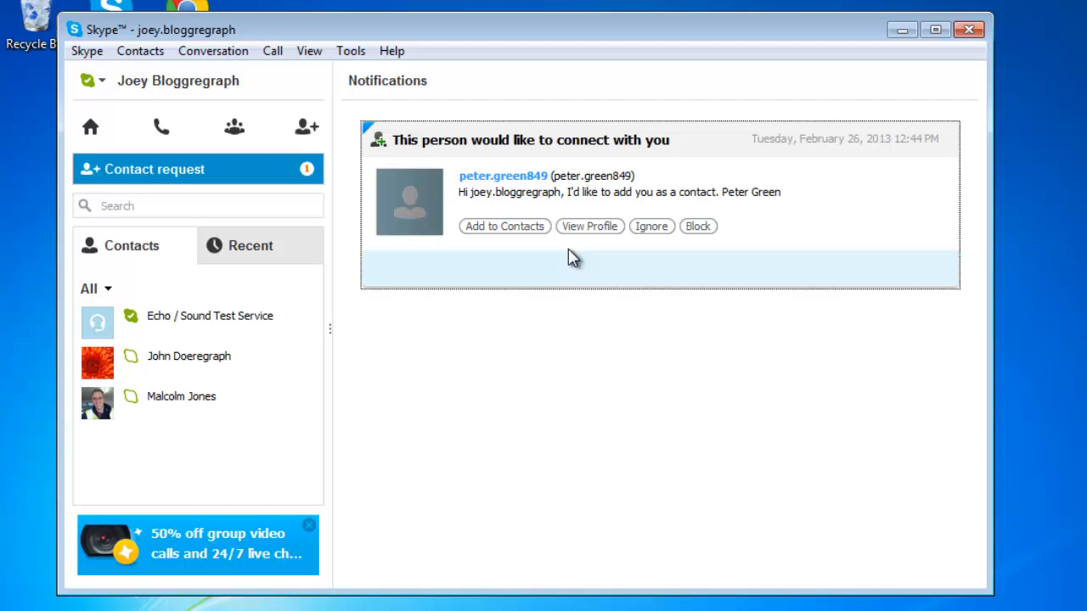